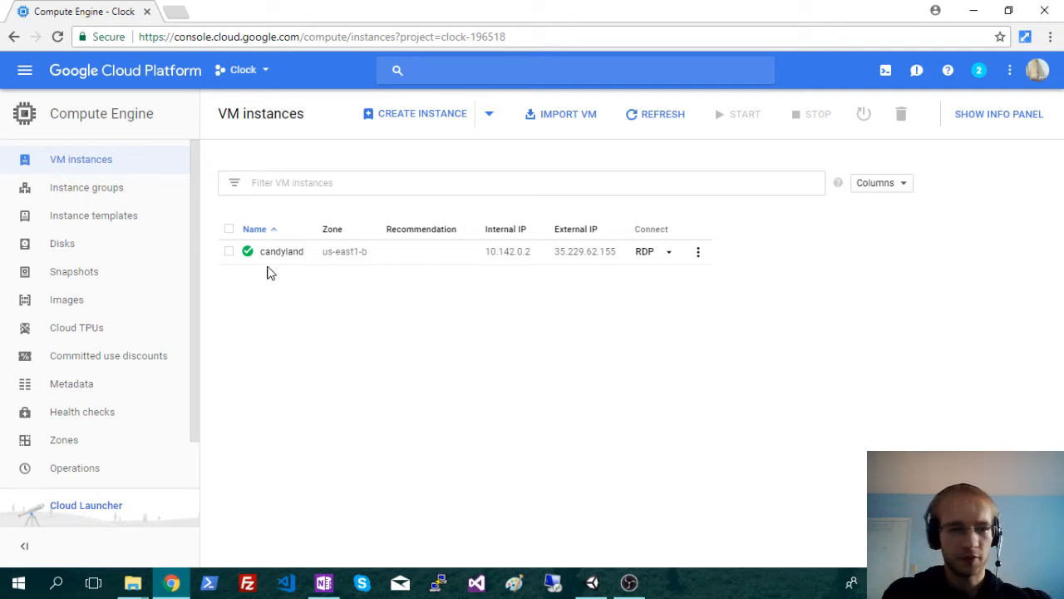
{"action": "mouse_move", "coordinate": [580, 263]}
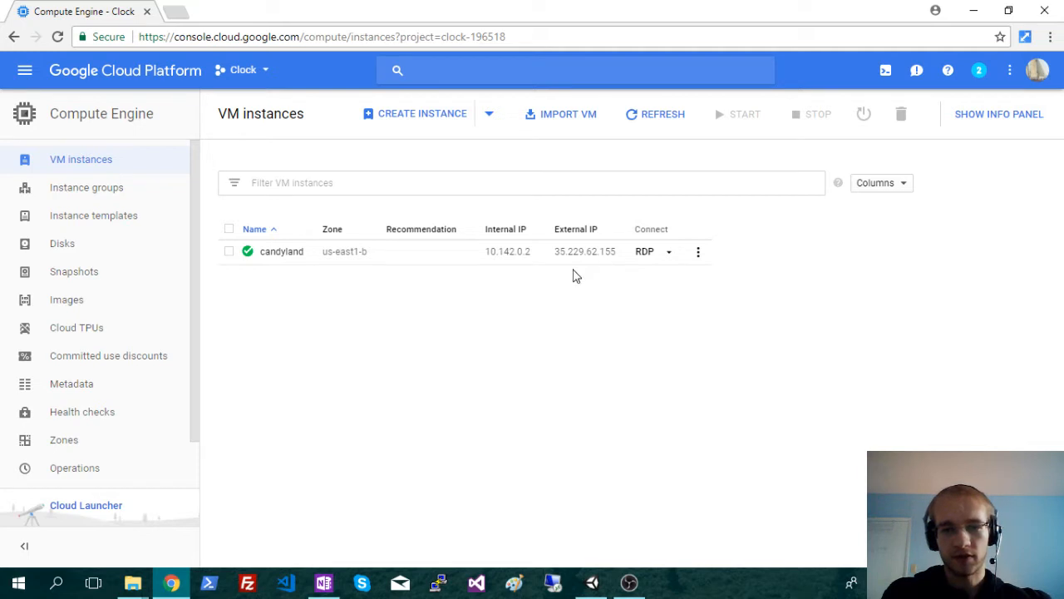
{"action": "mouse_move", "coordinate": [587, 273]}
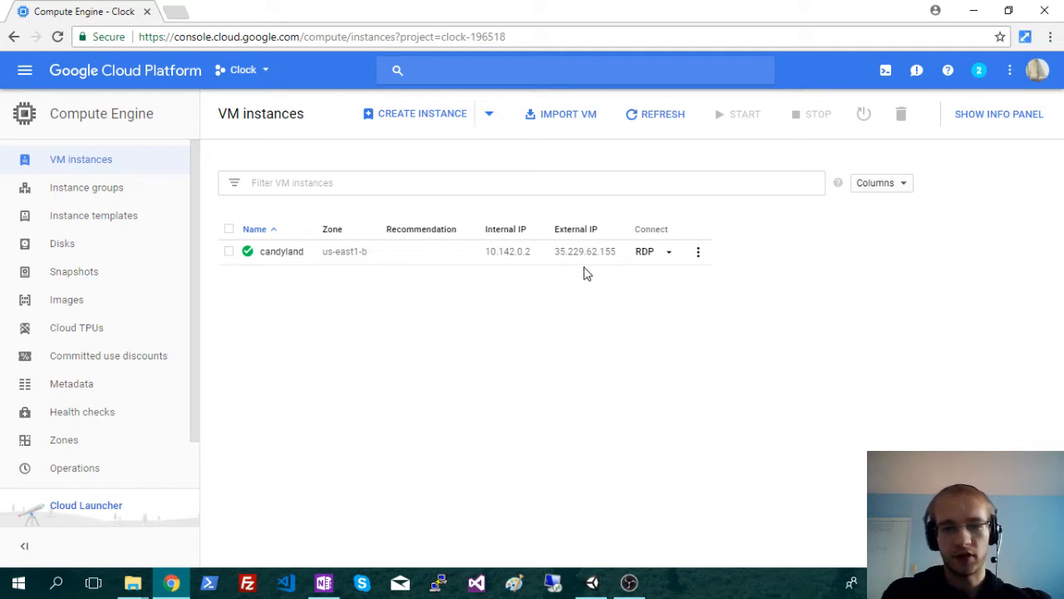
{"action": "mouse_move", "coordinate": [503, 335]}
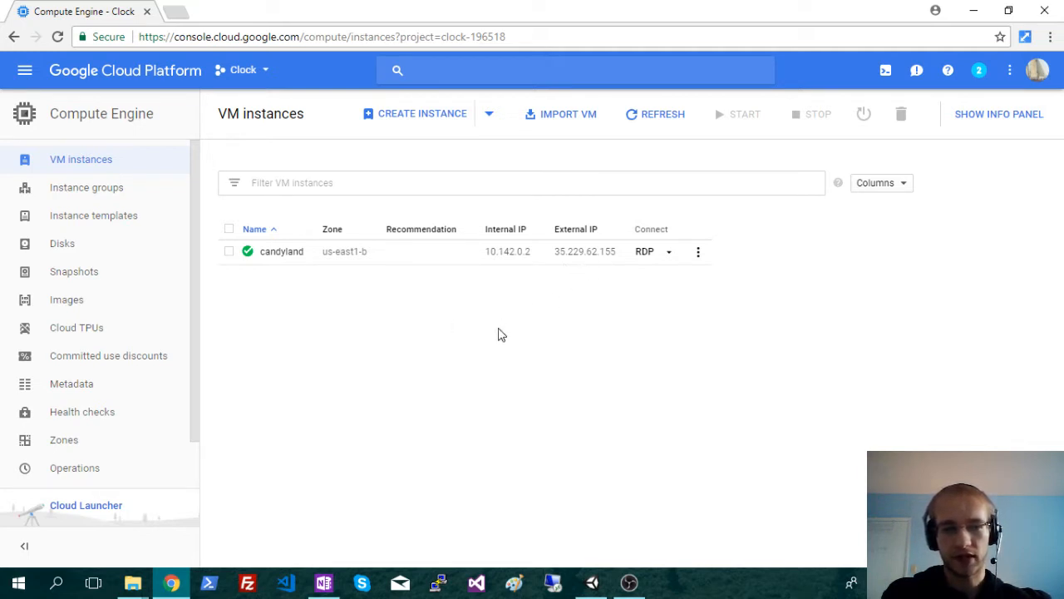
{"action": "mouse_move", "coordinate": [279, 353]}
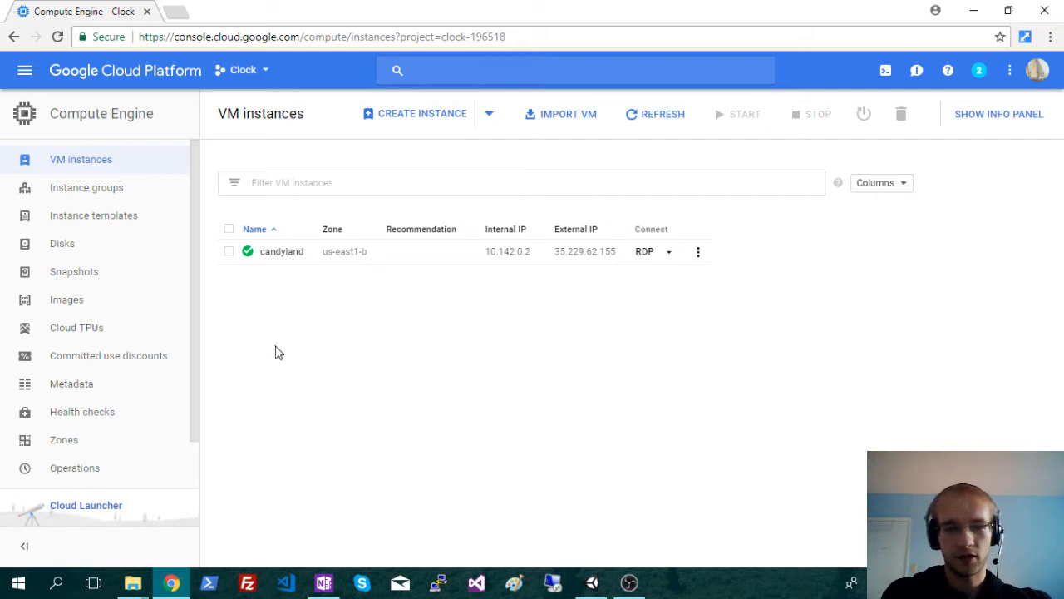
{"action": "mouse_move", "coordinate": [607, 267]}
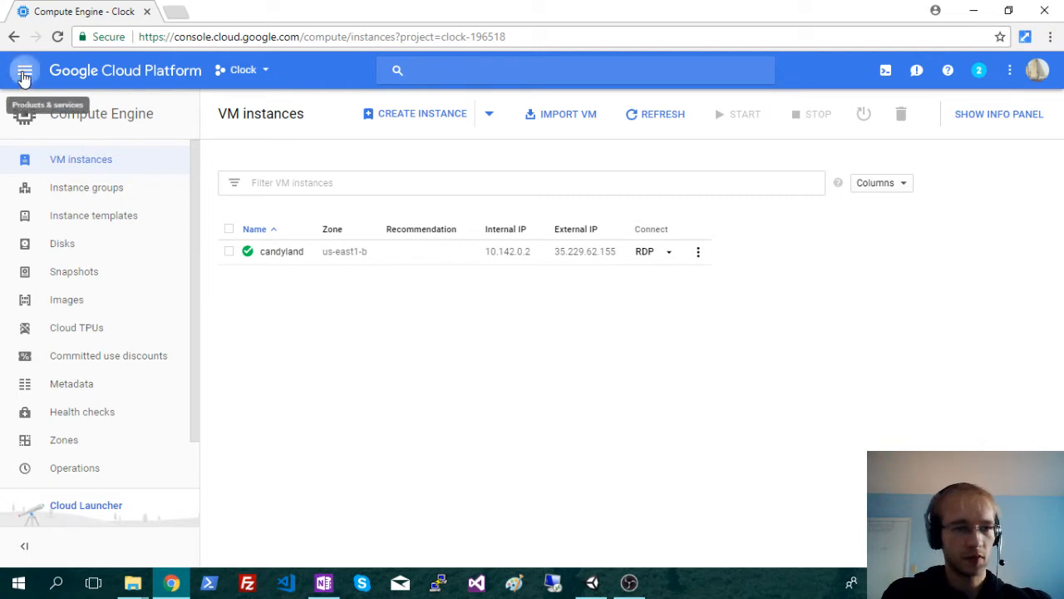
Navigate via the menu to VPC network's External IP addresses list.
{"action": "left_click", "coordinate": [26, 69]}
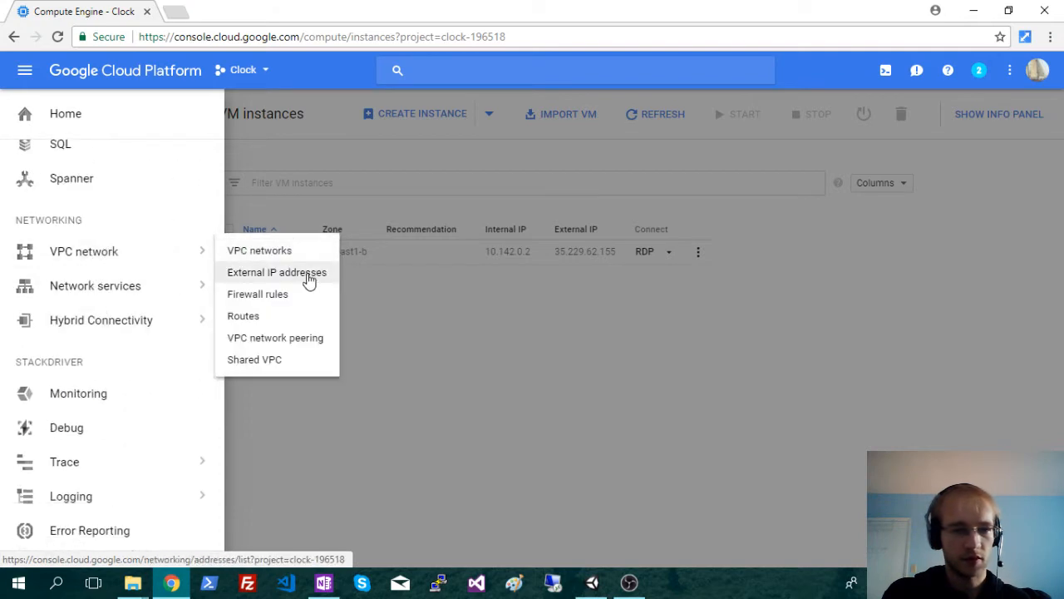
{"action": "left_click", "coordinate": [276, 273]}
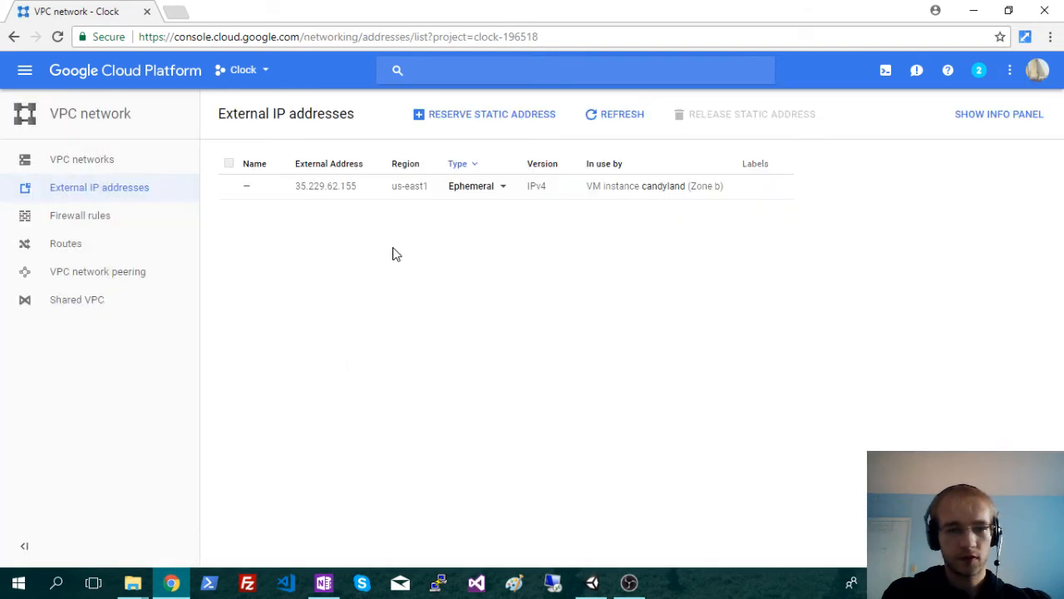
{"action": "mouse_move", "coordinate": [338, 233]}
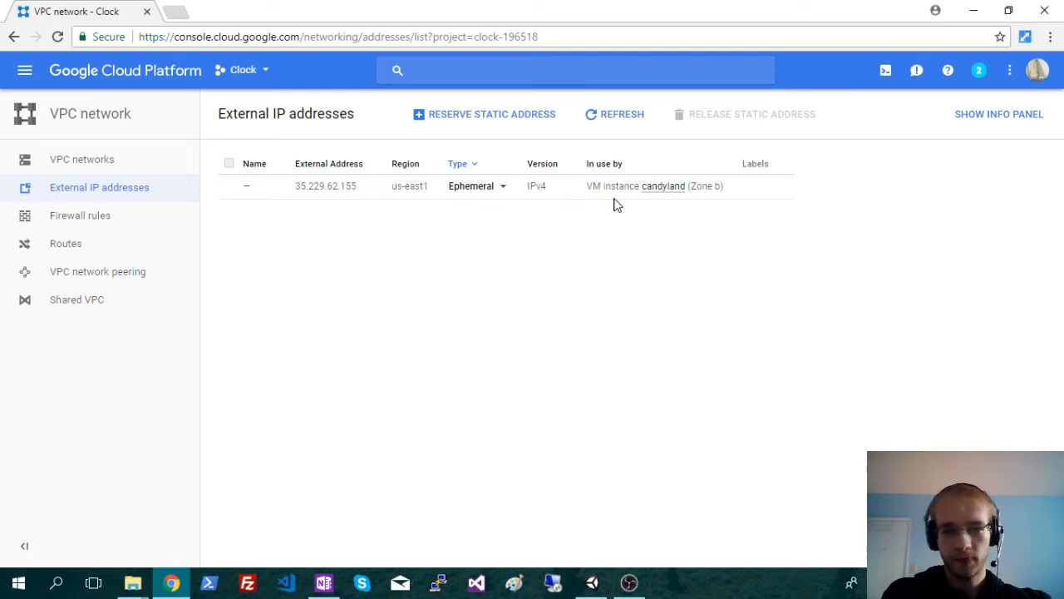
{"action": "mouse_move", "coordinate": [351, 203]}
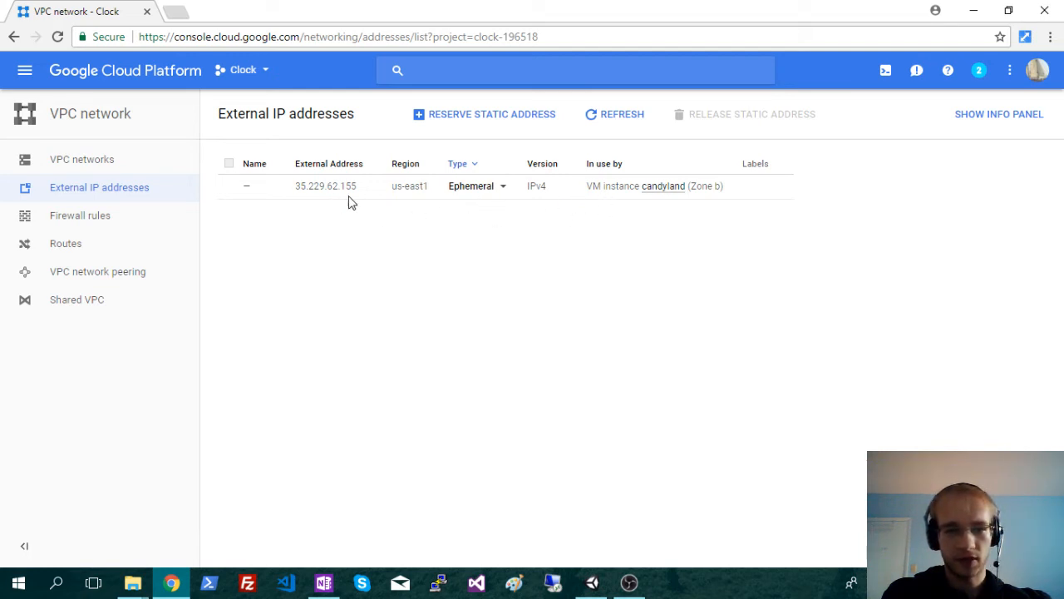
{"action": "mouse_move", "coordinate": [635, 209]}
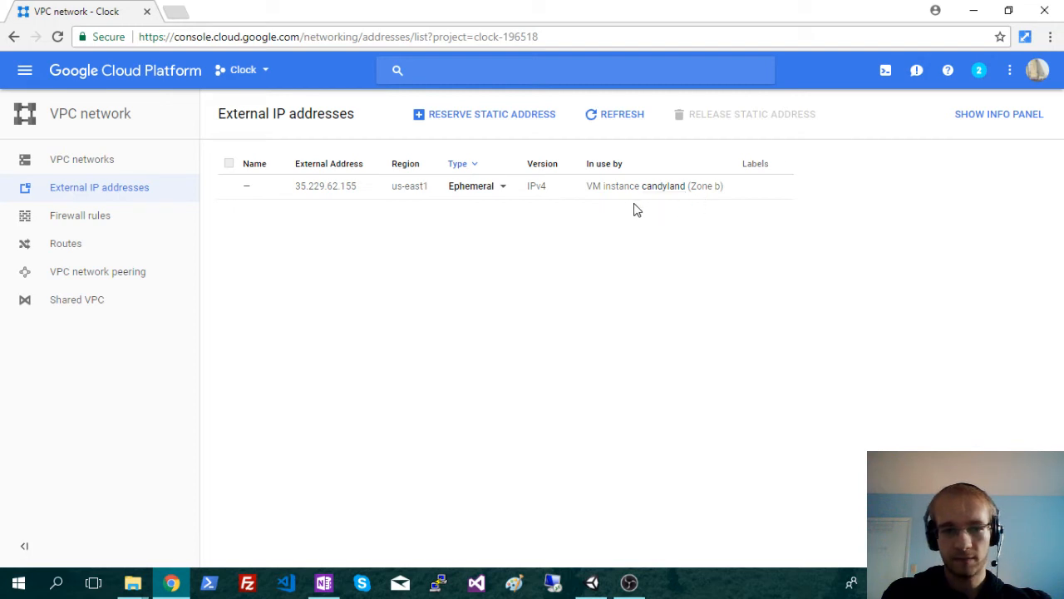
{"action": "mouse_move", "coordinate": [489, 206]}
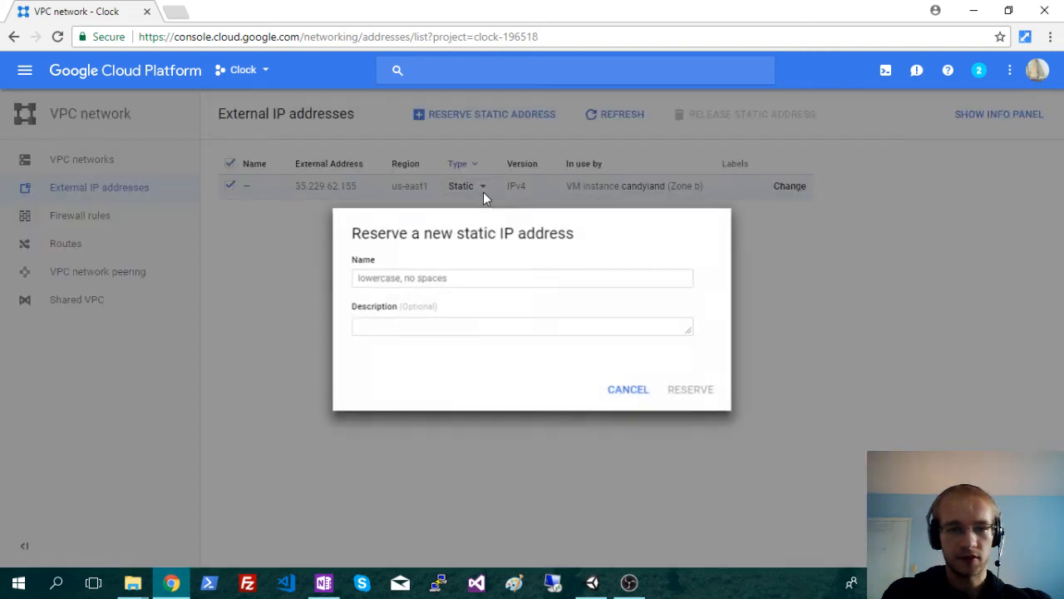
Name the reservation 'candylandip' and reserve candyland's address as static.
{"action": "left_click", "coordinate": [523, 278]}
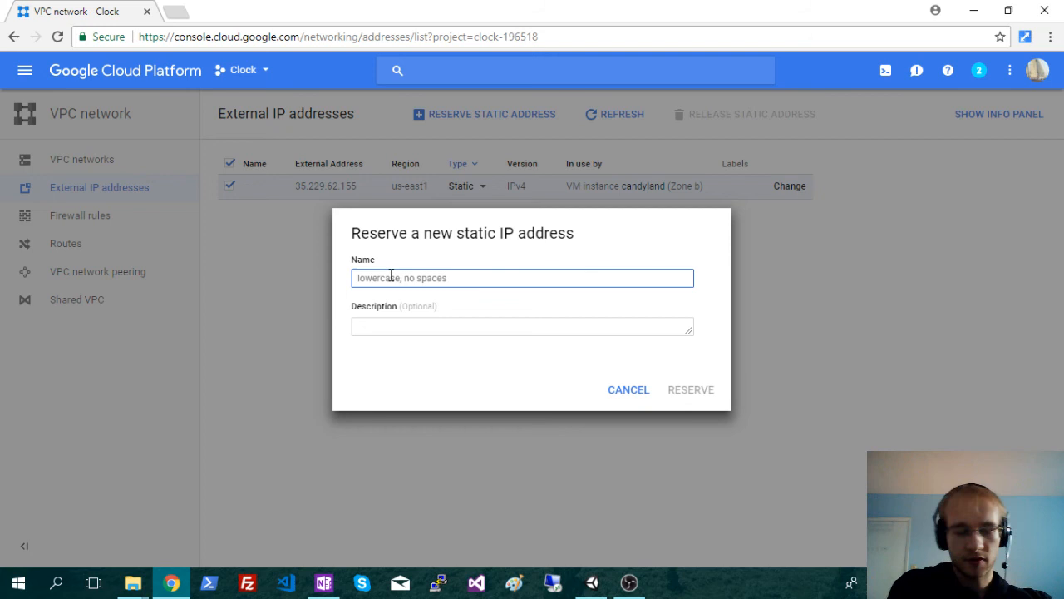
{"action": "type", "text": "c"}
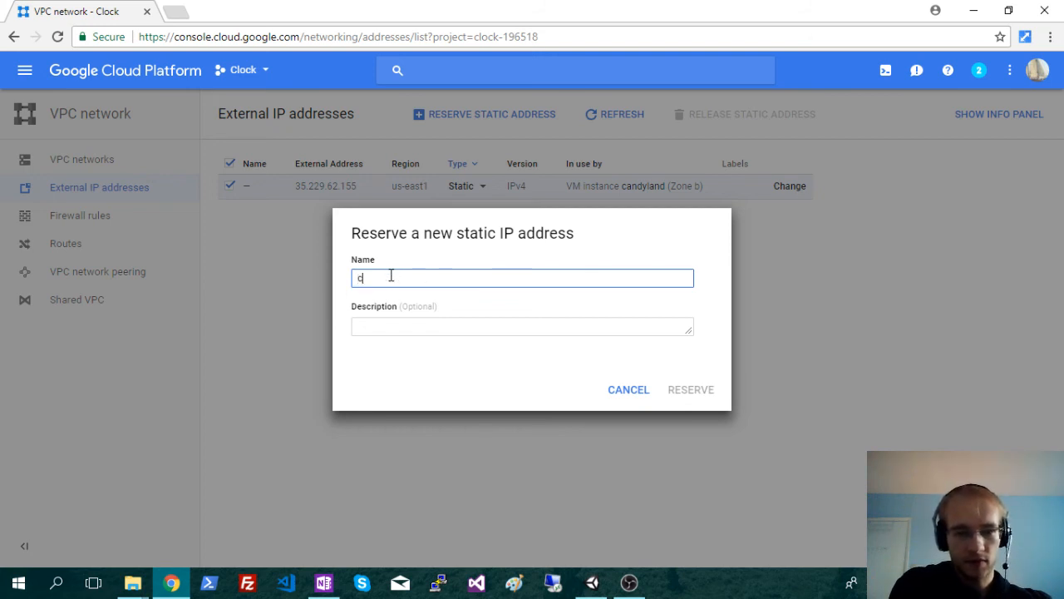
{"action": "type", "text": "candylandip"}
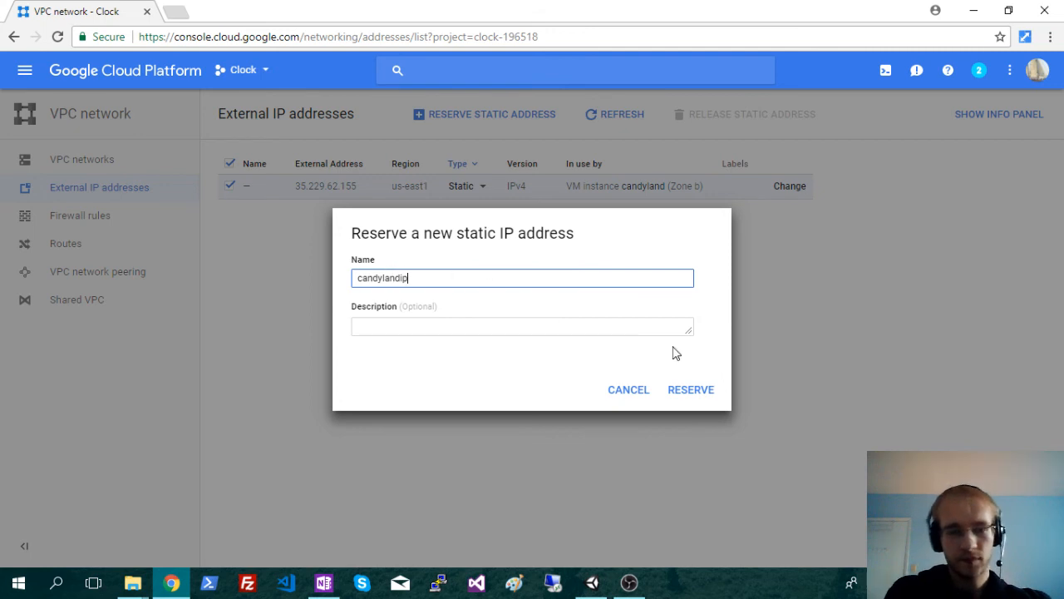
{"action": "left_click", "coordinate": [692, 389]}
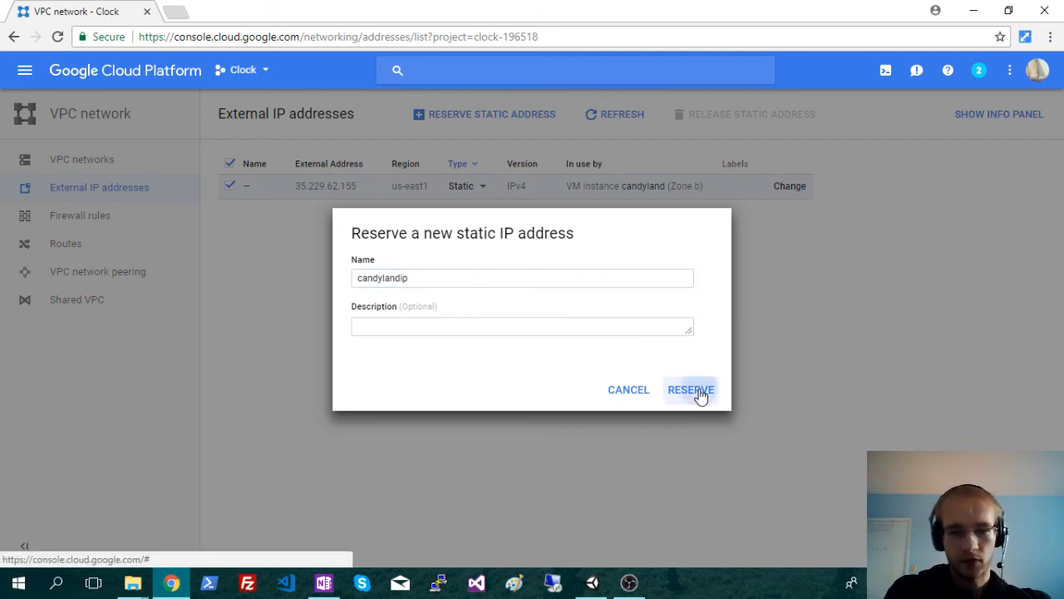
{"action": "left_click", "coordinate": [692, 390]}
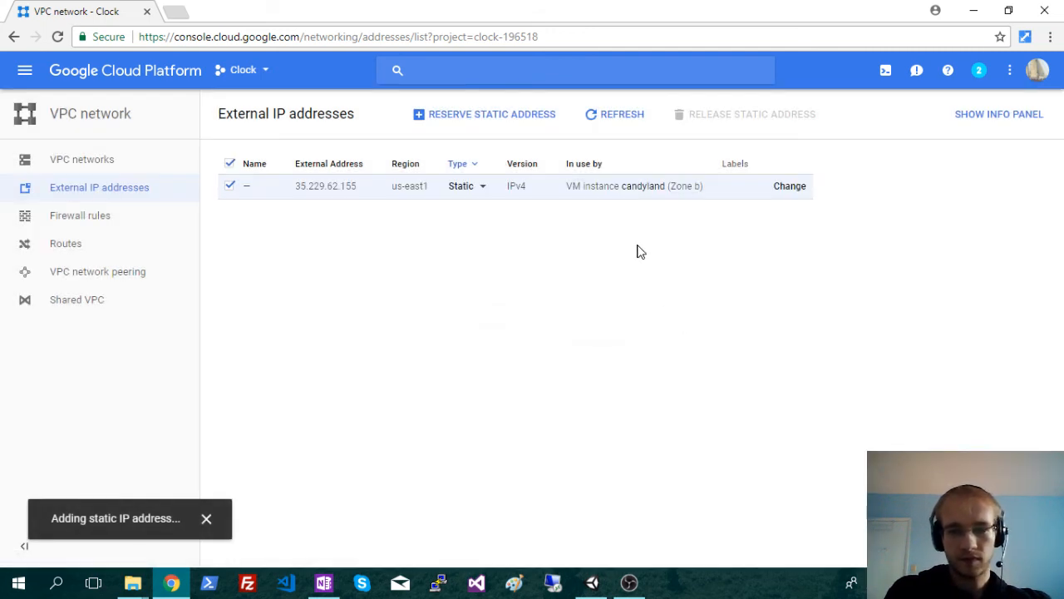